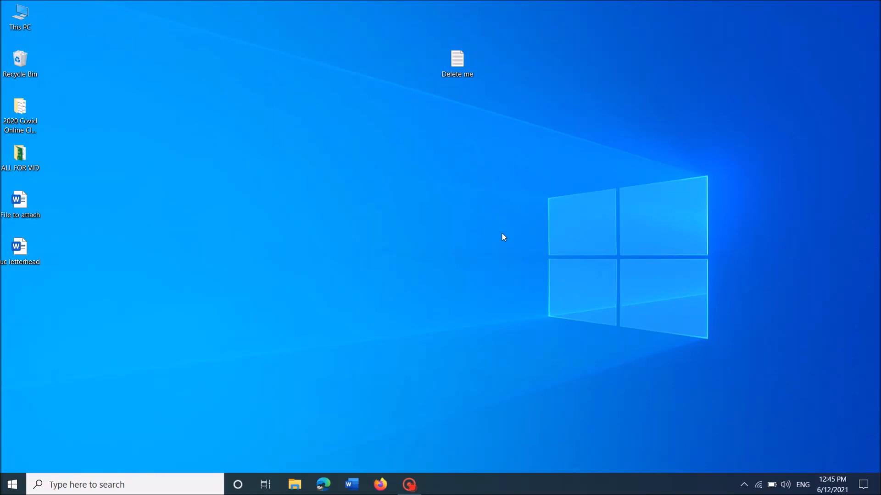
Search Windows for 'cmd' and launch Command Prompt with Run as administrator.
left_click(457, 62)
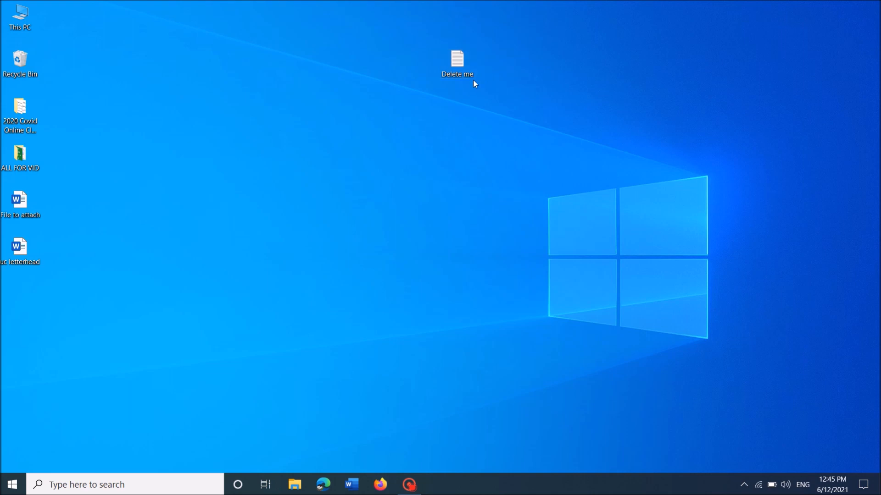
left_click(113, 485)
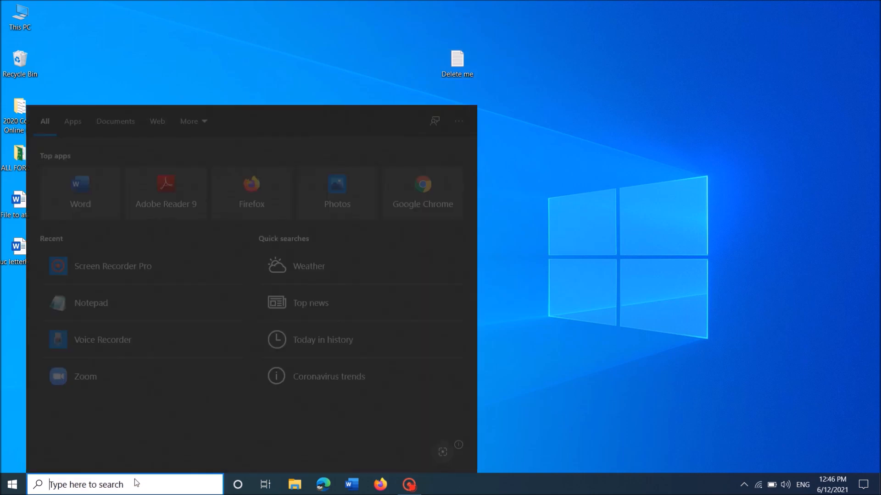
type("cmd")
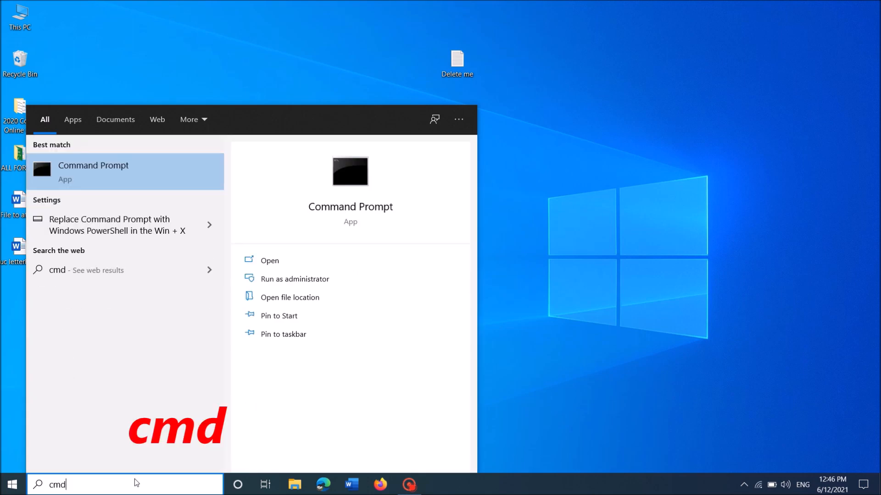
mouse_move(114, 175)
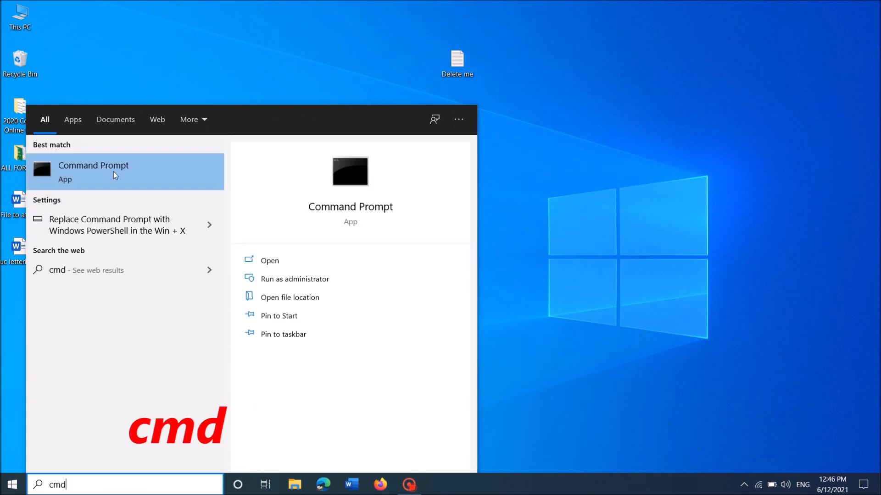
left_click(116, 172)
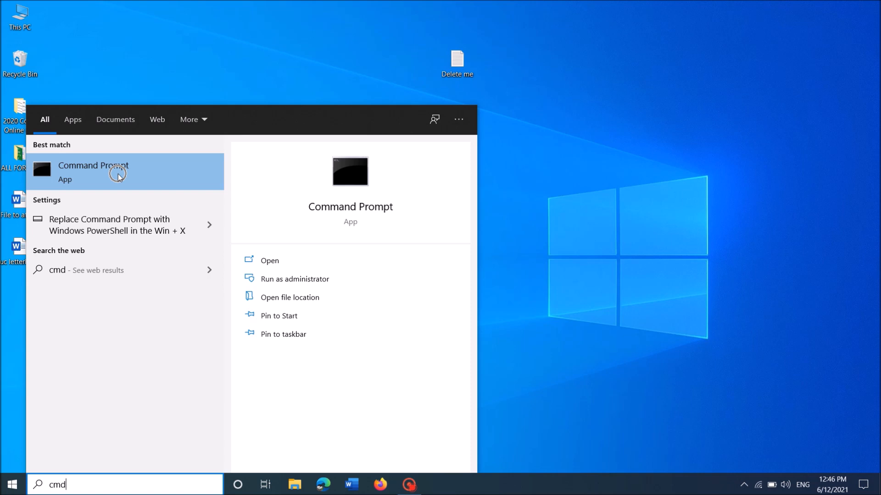
right_click(117, 174)
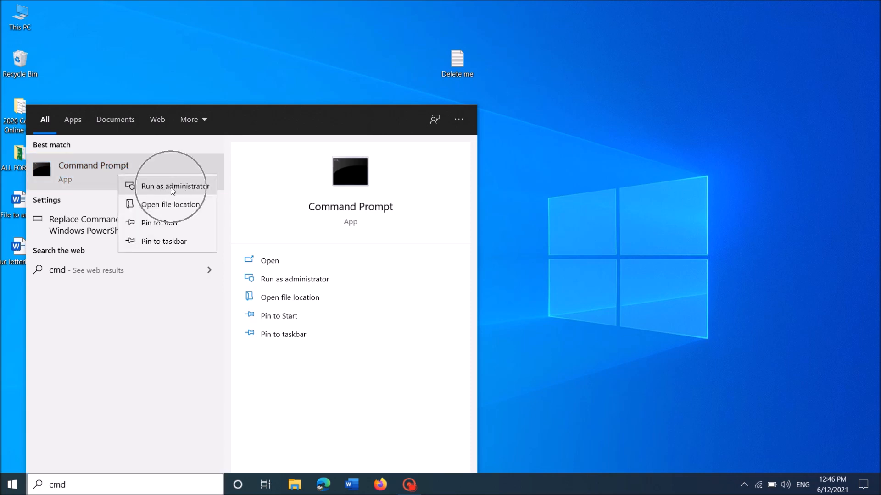
left_click(176, 186)
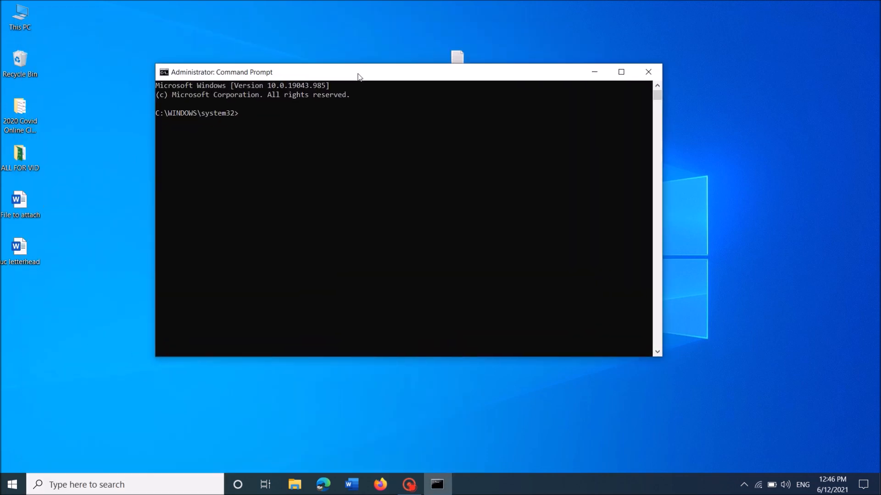
Move the Command Prompt window aside, enter 'del /f', and select the Delete me desktop icon.
left_click_drag(359, 72, 386, 113)
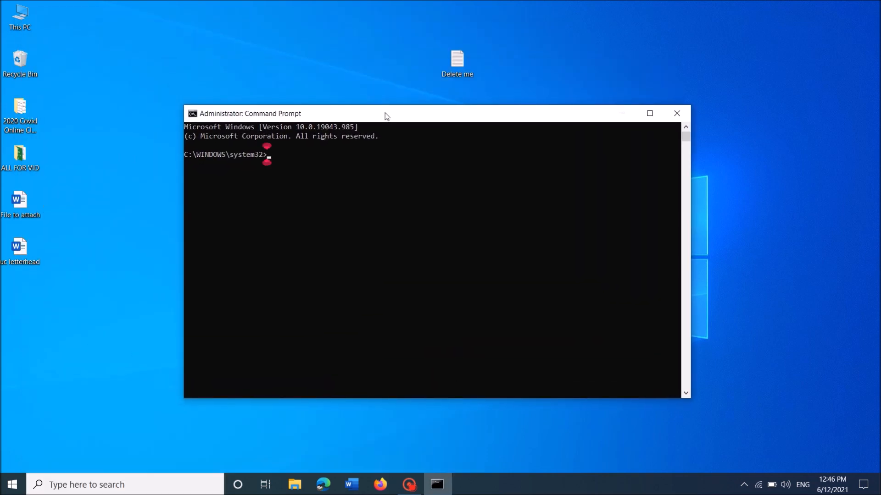
type("del /f")
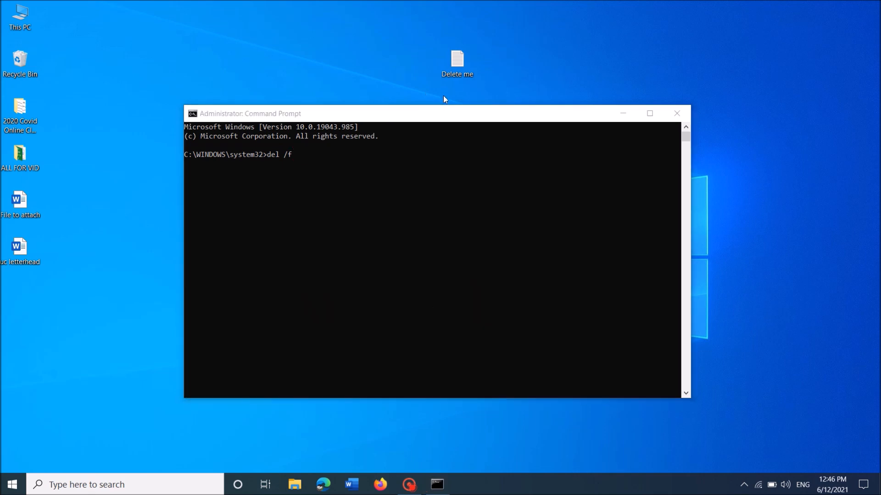
left_click(457, 63)
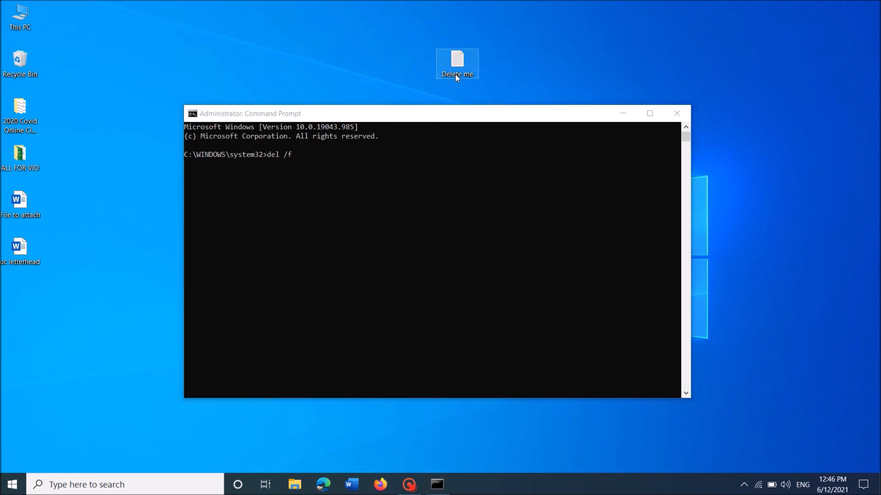
mouse_move(457, 64)
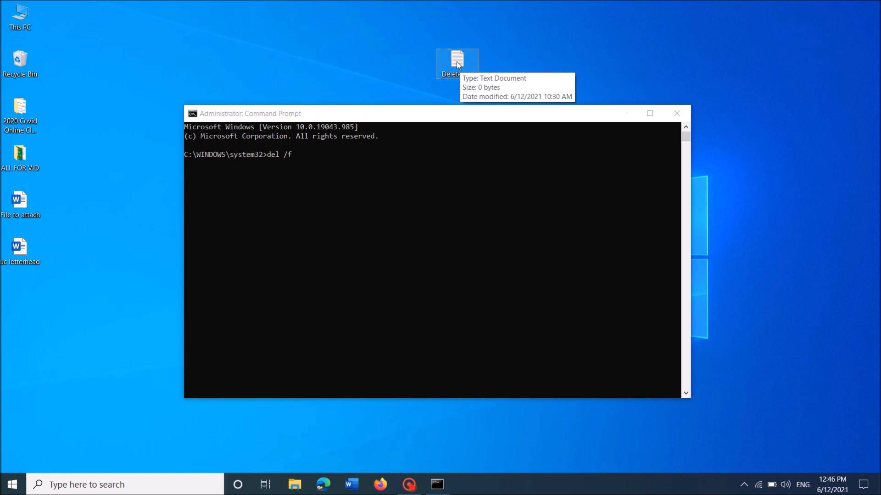
right_click(456, 64)
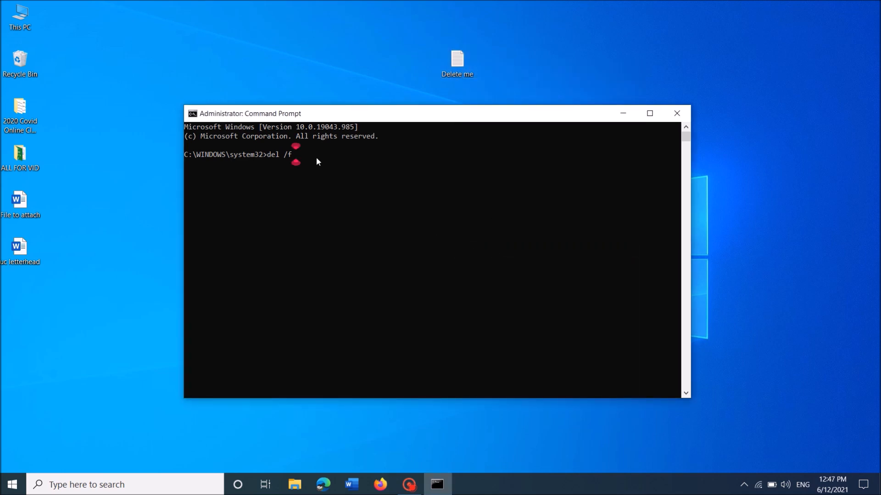
Run del /f on "C:\Users\Smart 12\Desktop\Delete me.txt", then begin typing exit.
type("\"C:\\Users\\Smart 12\\Desktop\\Delete me.txt\"")
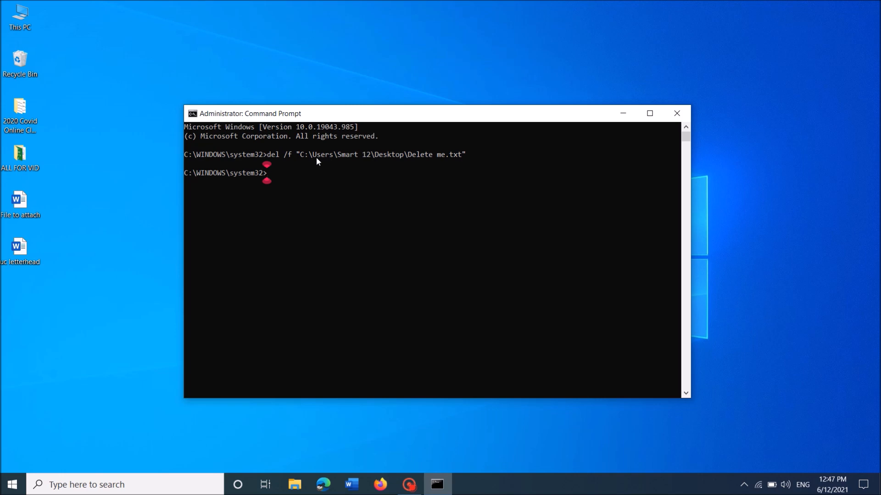
mouse_move(468, 48)
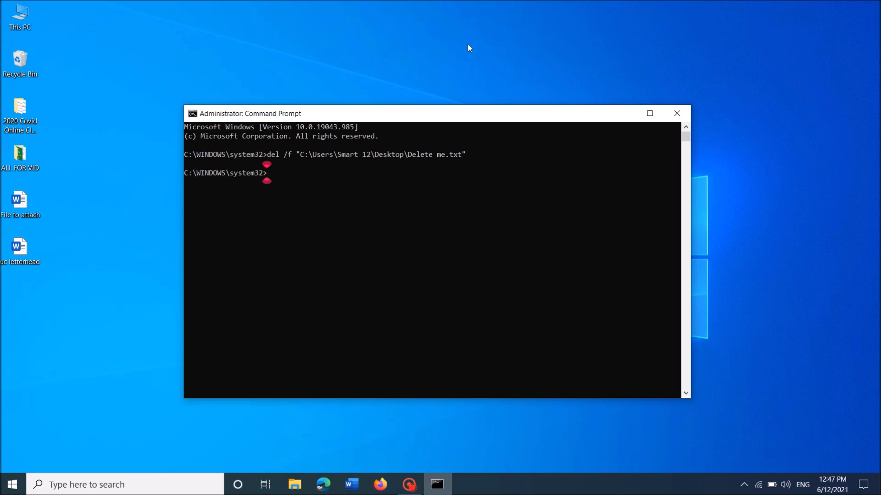
type("ex")
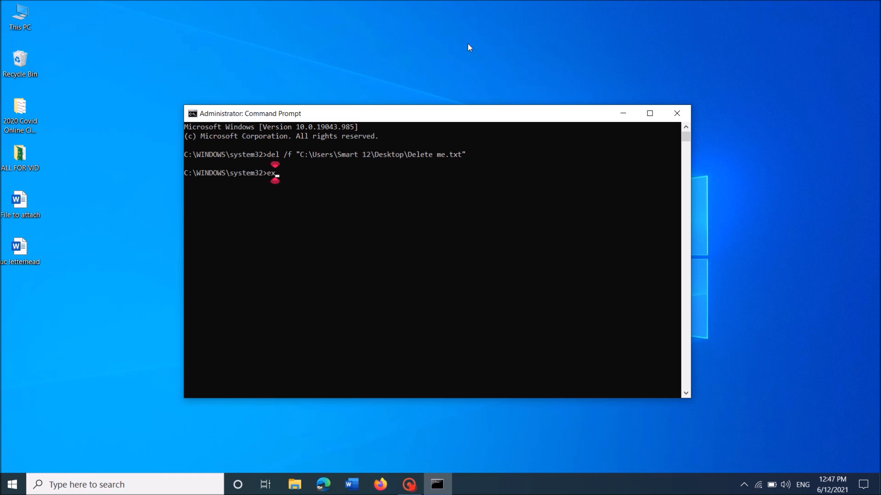